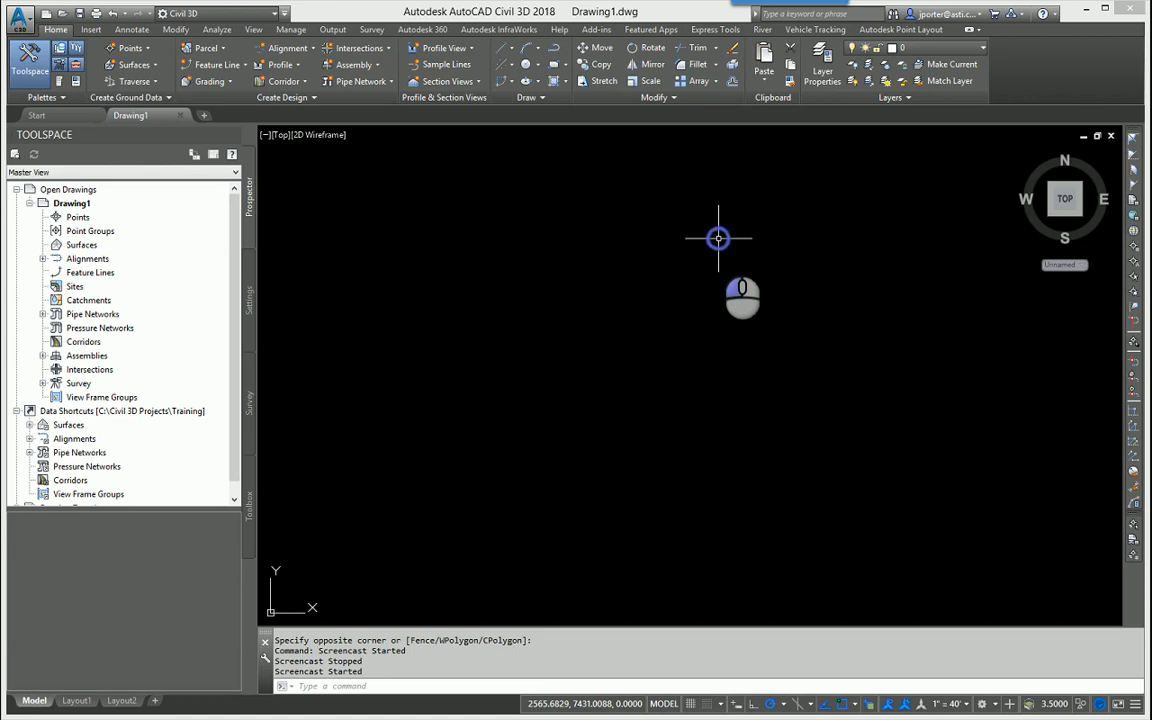
pyautogui.moveTo(690, 276)
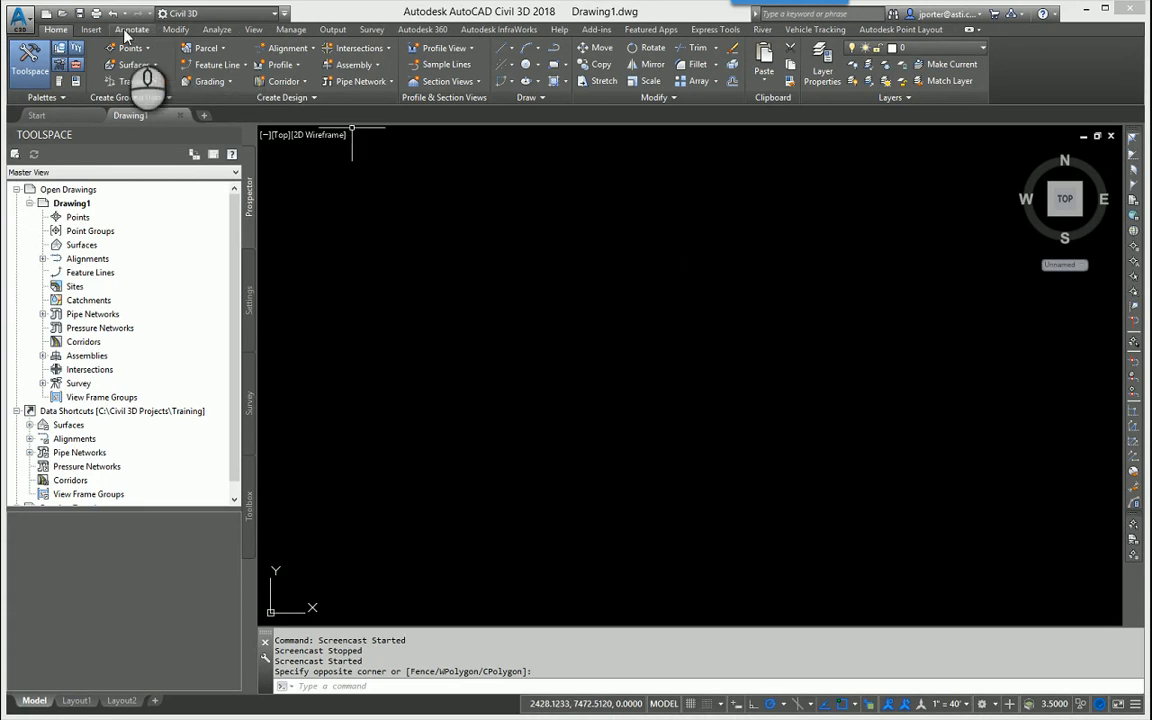
# Step: Start the Point Cloud Attach command from the Insert ribbon and begin browsing the C drive
pyautogui.click(92, 30)
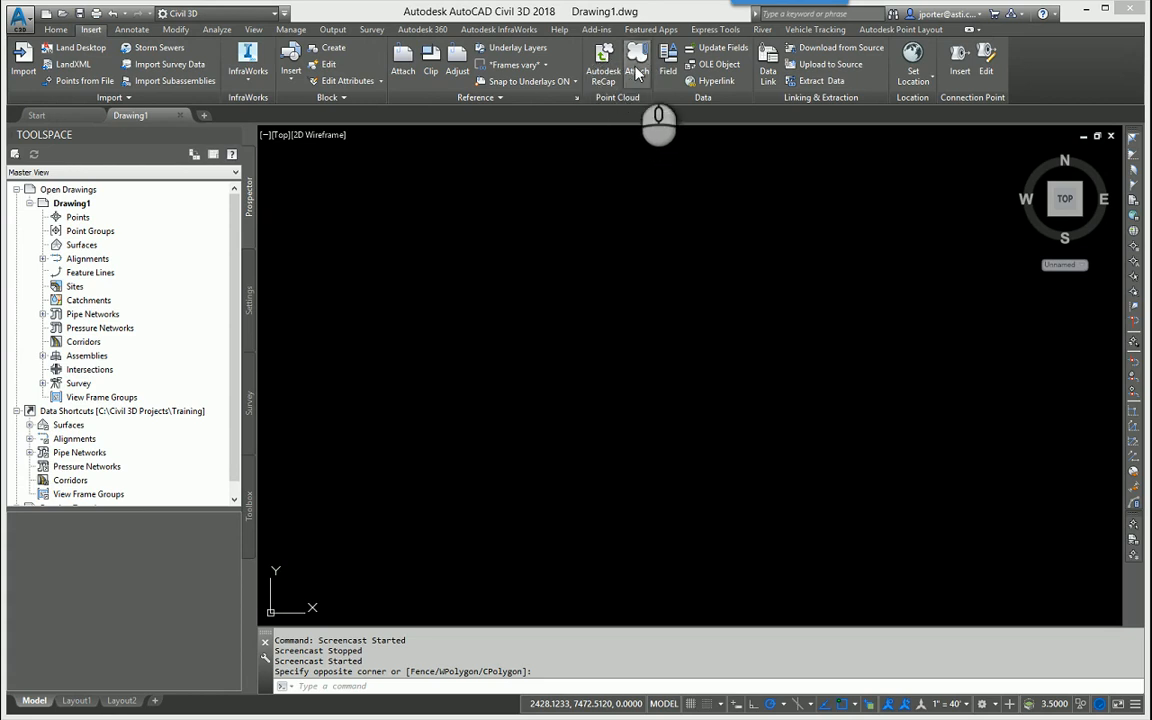
pyautogui.moveTo(636, 68)
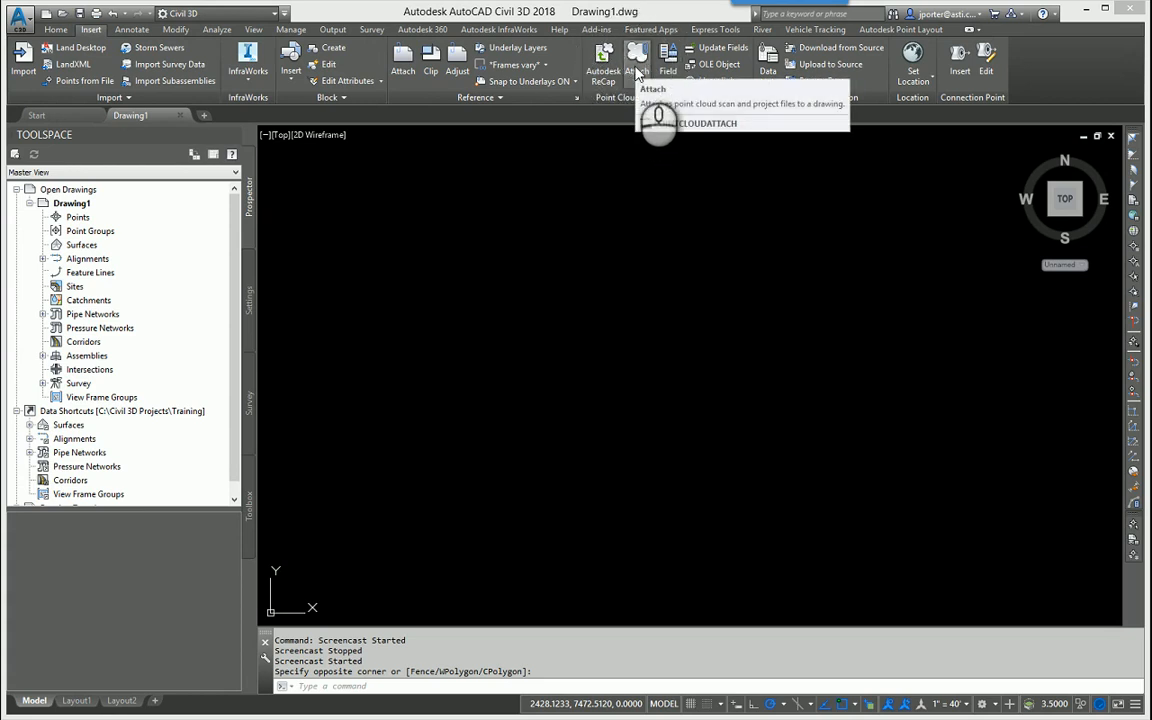
pyautogui.click(638, 56)
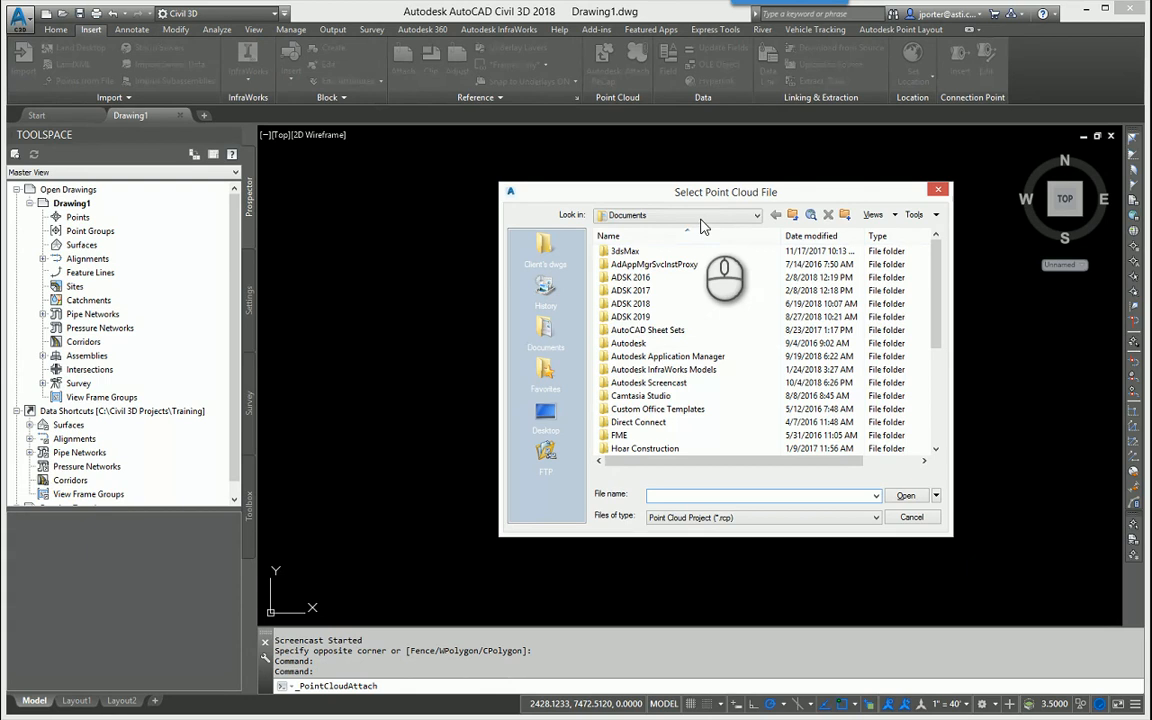
pyautogui.click(676, 214)
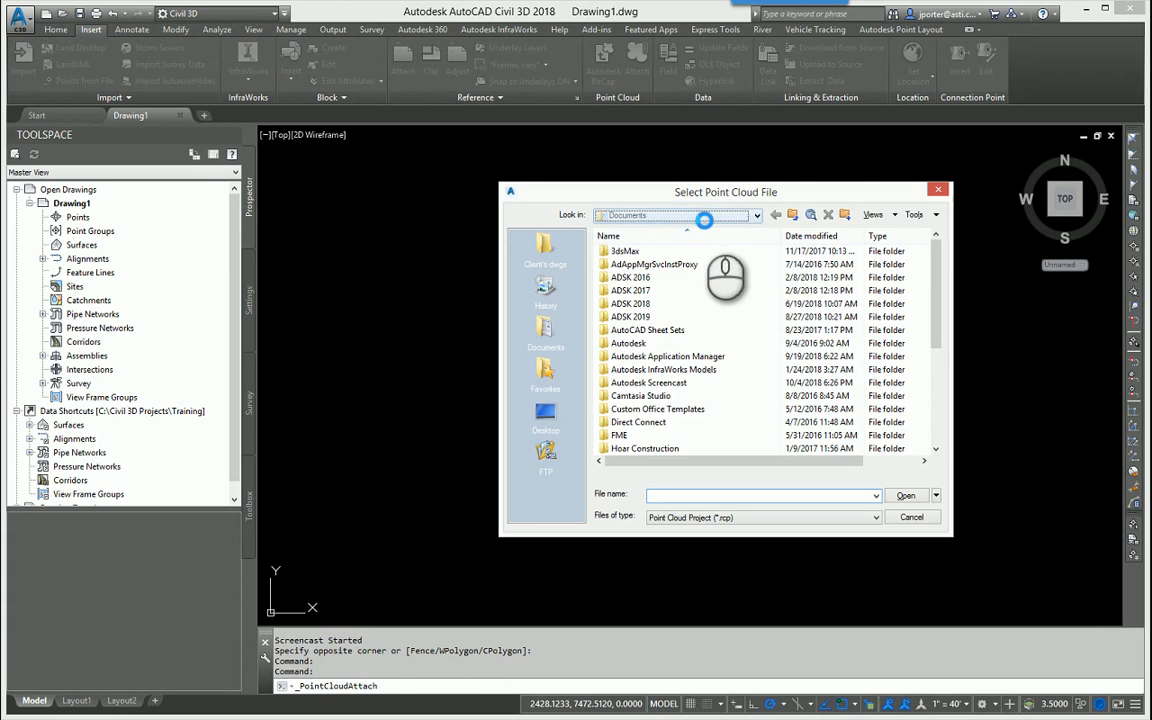
pyautogui.click(676, 214)
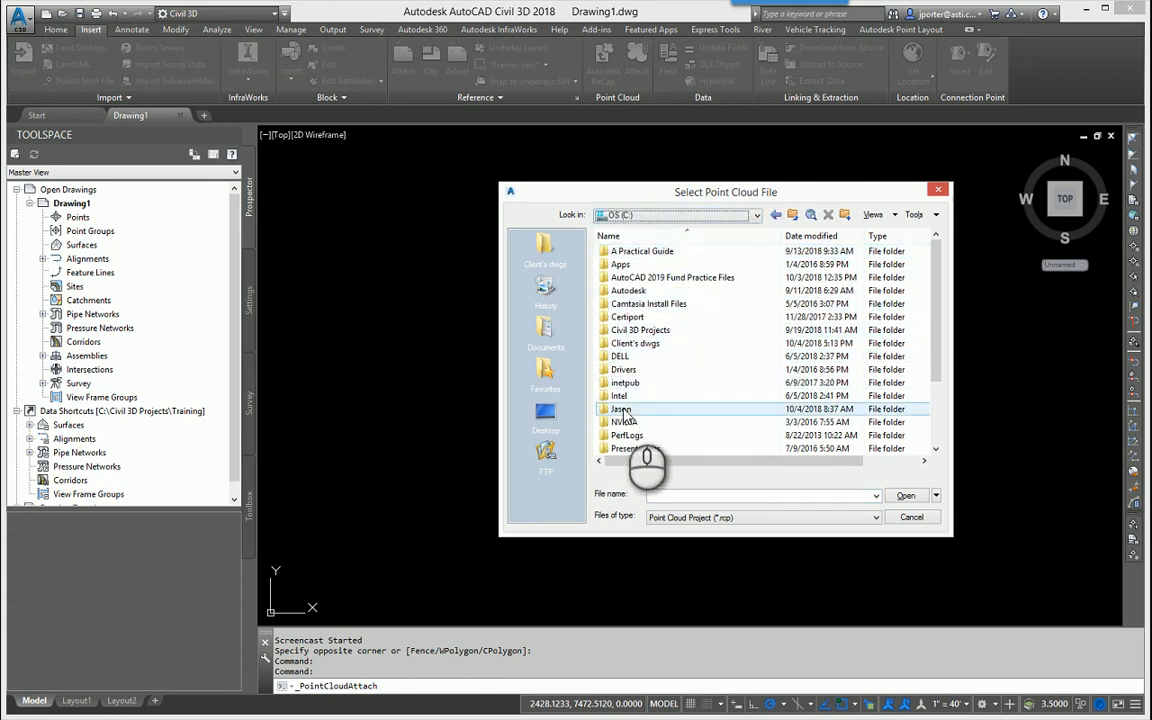
# Step: Navigate into the projects folder and select the BeeCave .rcp point cloud file
pyautogui.doubleClick(620, 408)
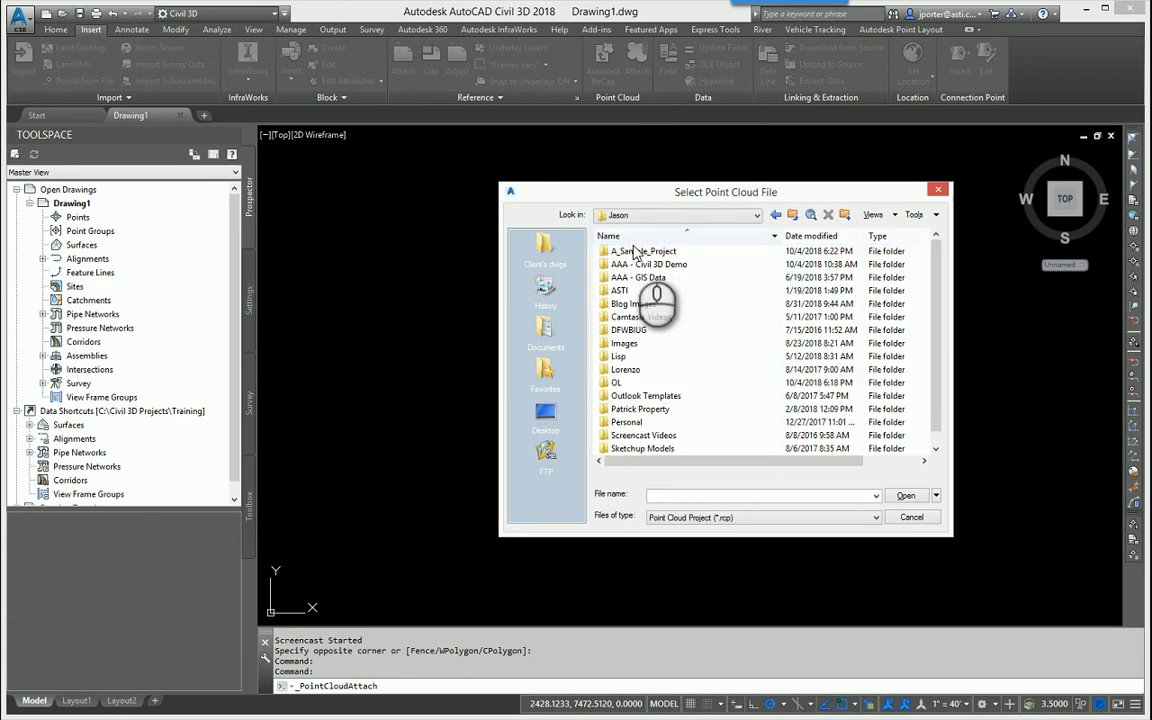
pyautogui.doubleClick(644, 252)
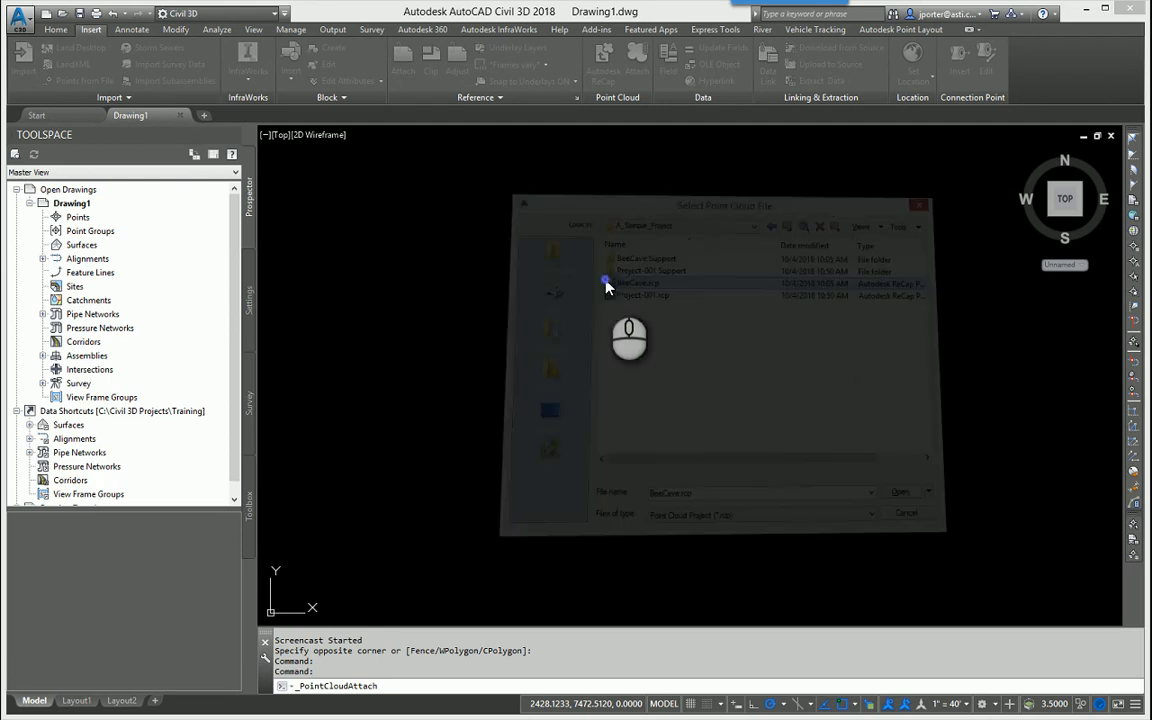
pyautogui.click(900, 492)
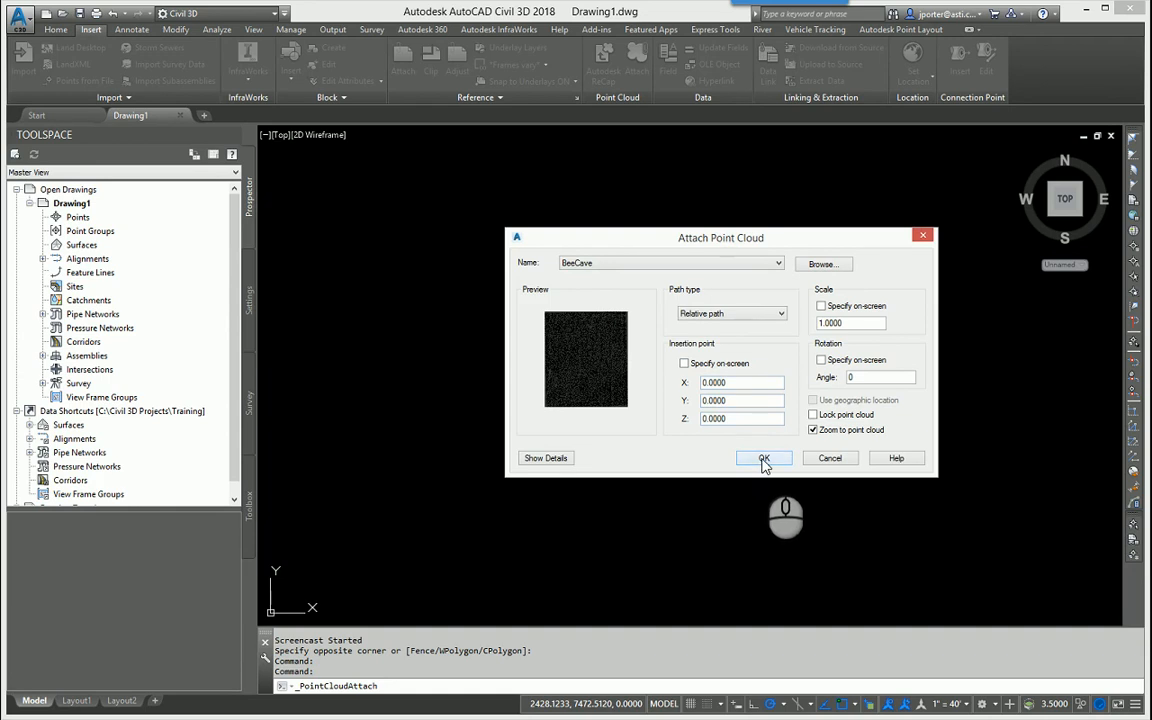
# Step: Confirm the Attach Point Cloud dialog so BeeCave is inserted at the origin at full scale
pyautogui.click(764, 456)
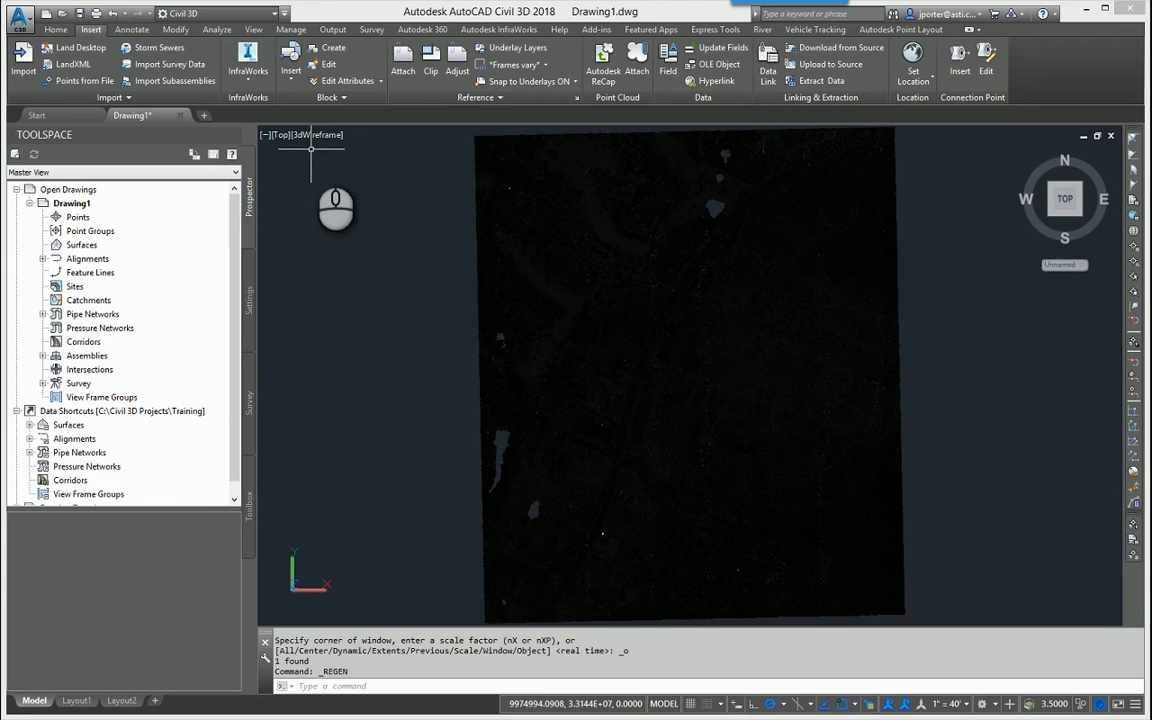
pyautogui.moveTo(716, 412)
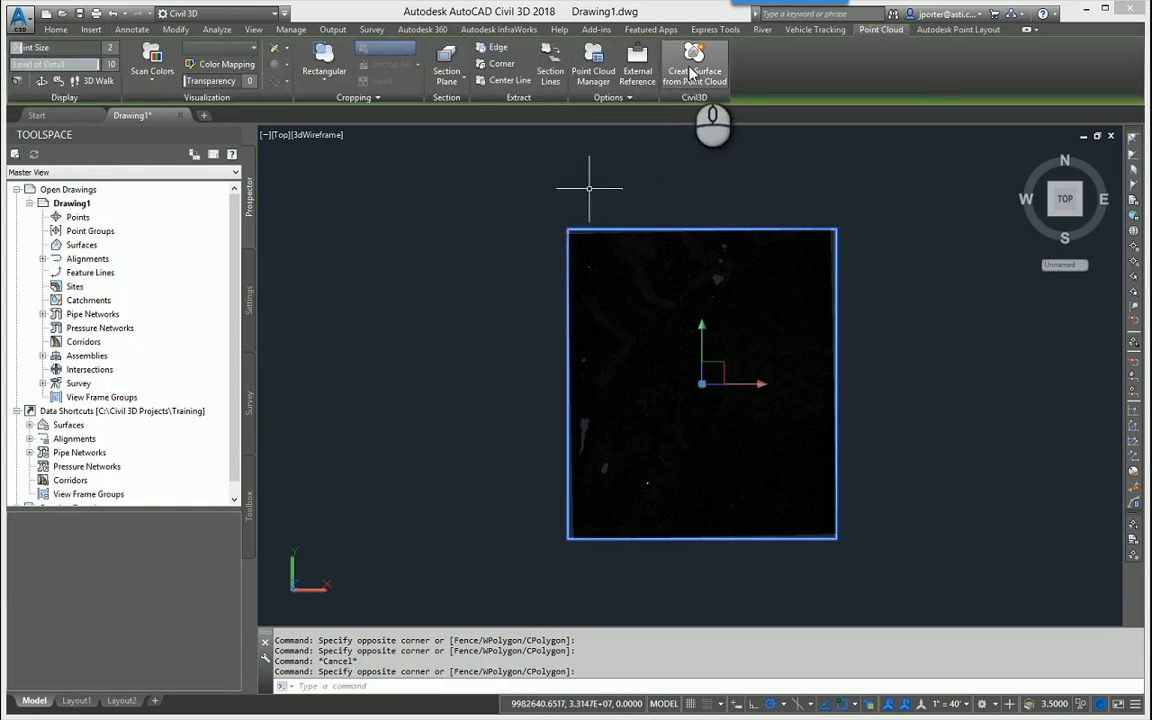
pyautogui.moveTo(694, 64)
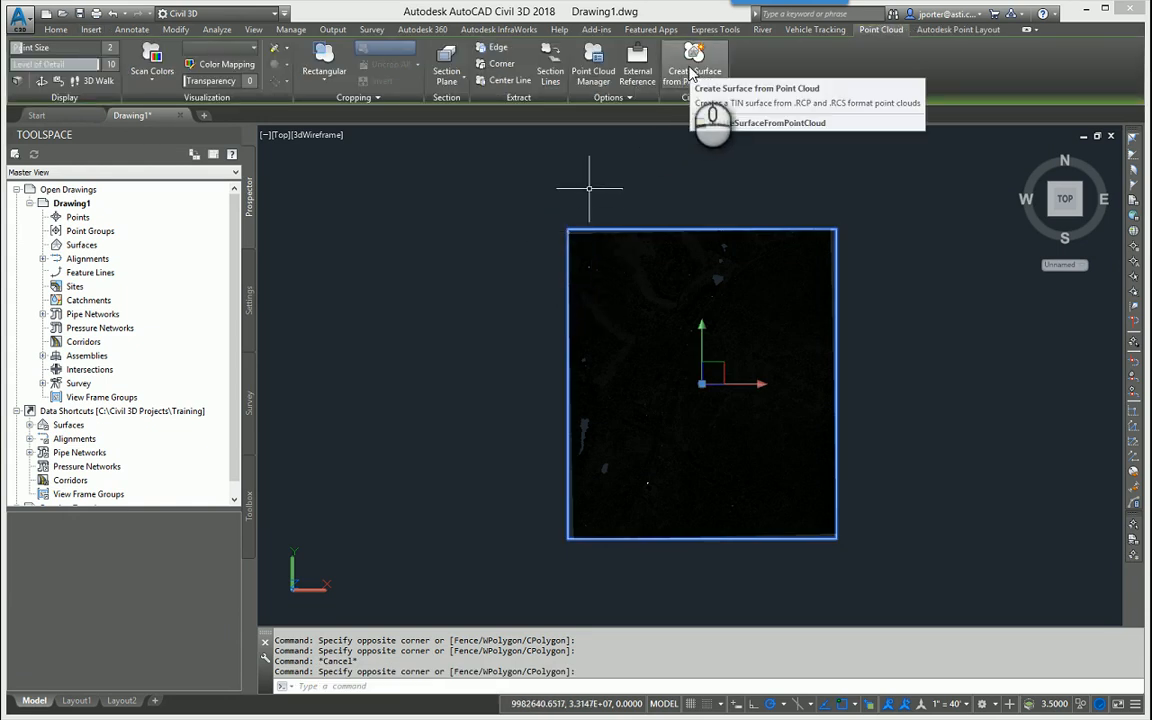
# Step: Launch Create Surface from Point Cloud for the selected BeeCave cloud
pyautogui.click(694, 62)
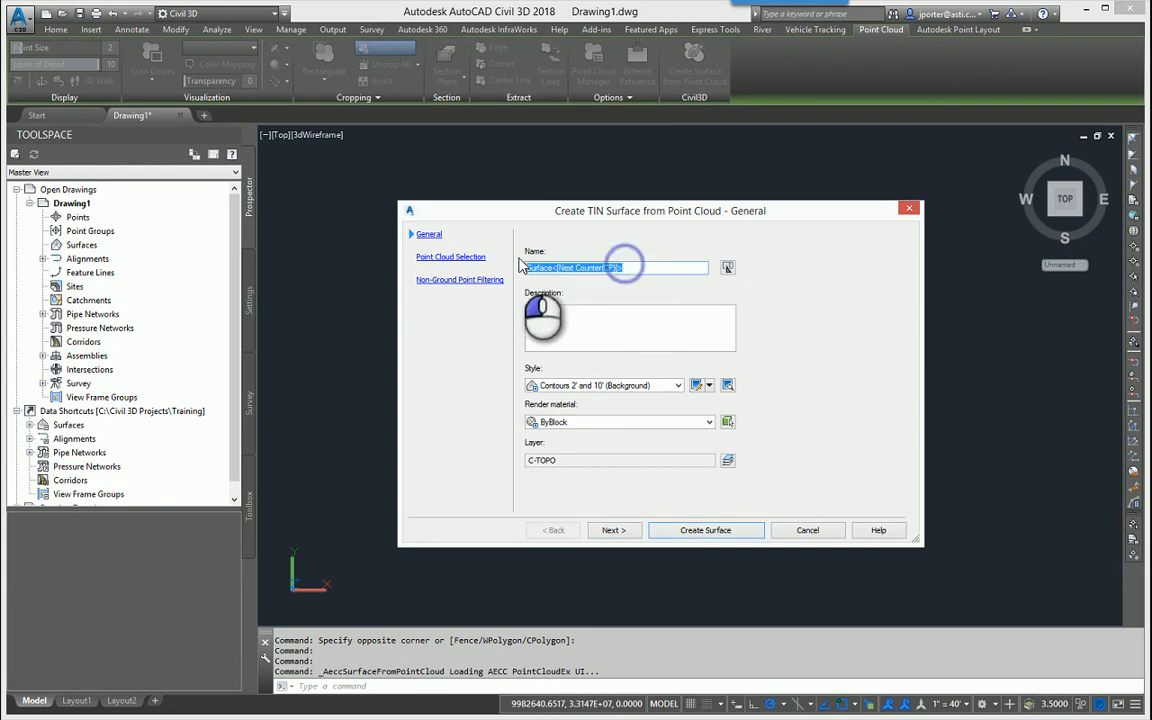
# Step: Name the surface EG, accept the whole point cloud, keep Planar average filtering and create it
pyautogui.write('EG')
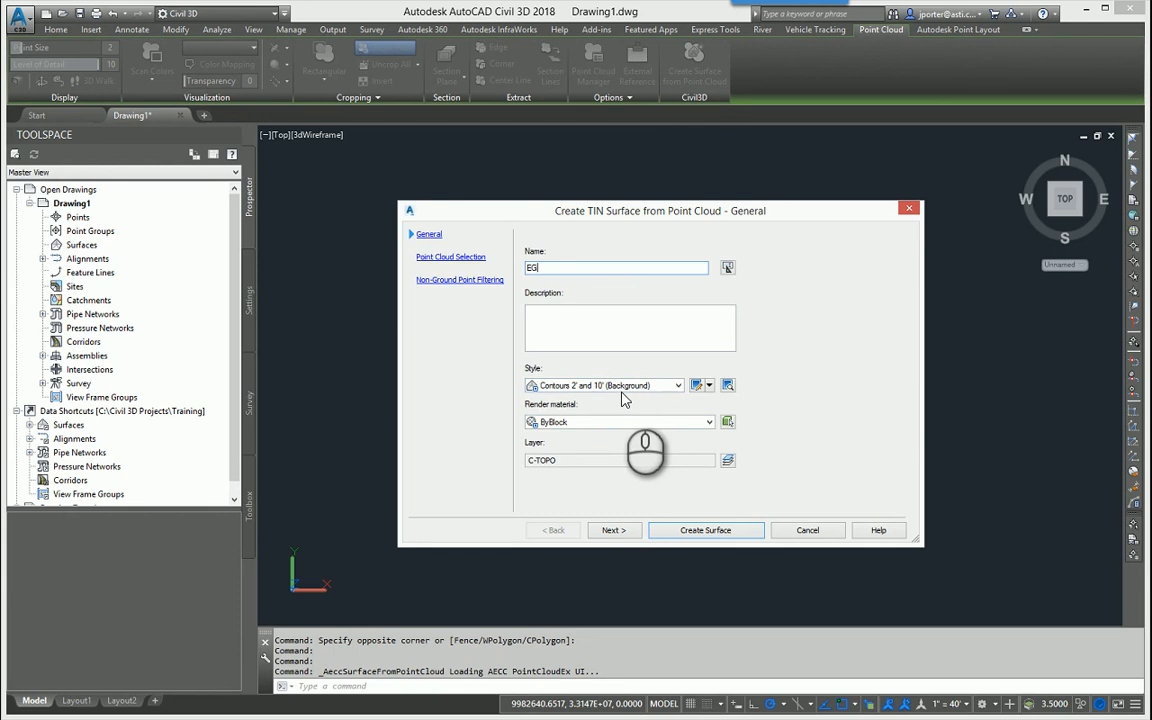
pyautogui.click(612, 530)
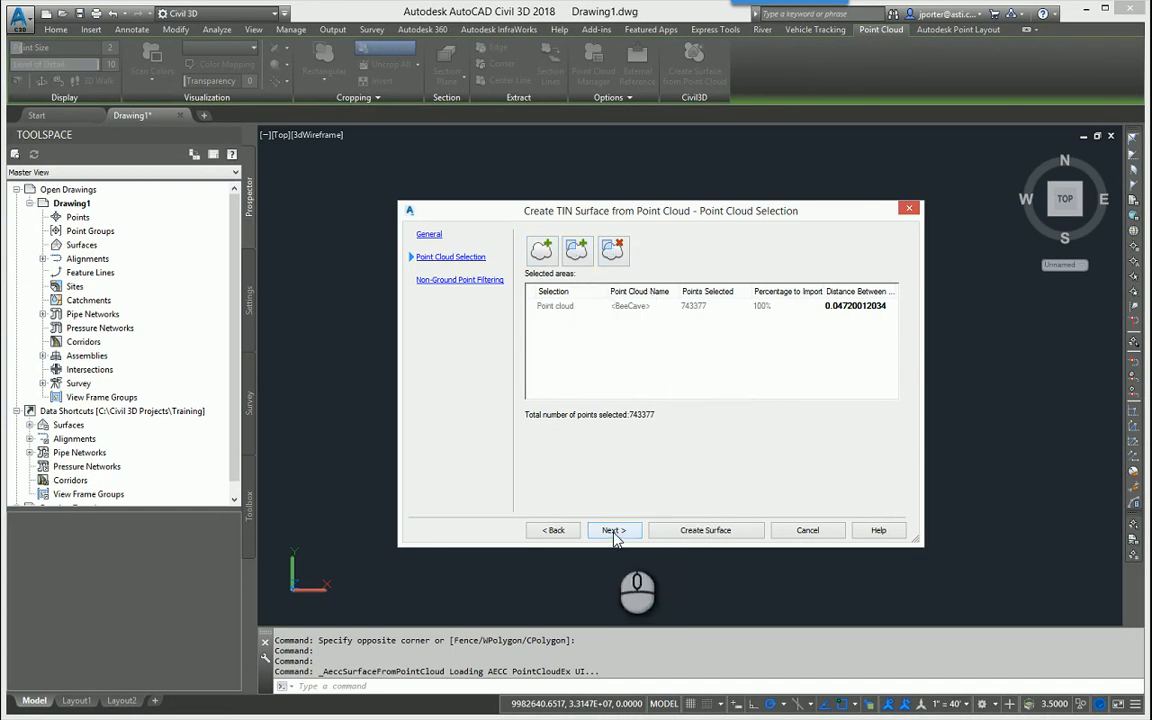
pyautogui.click(612, 530)
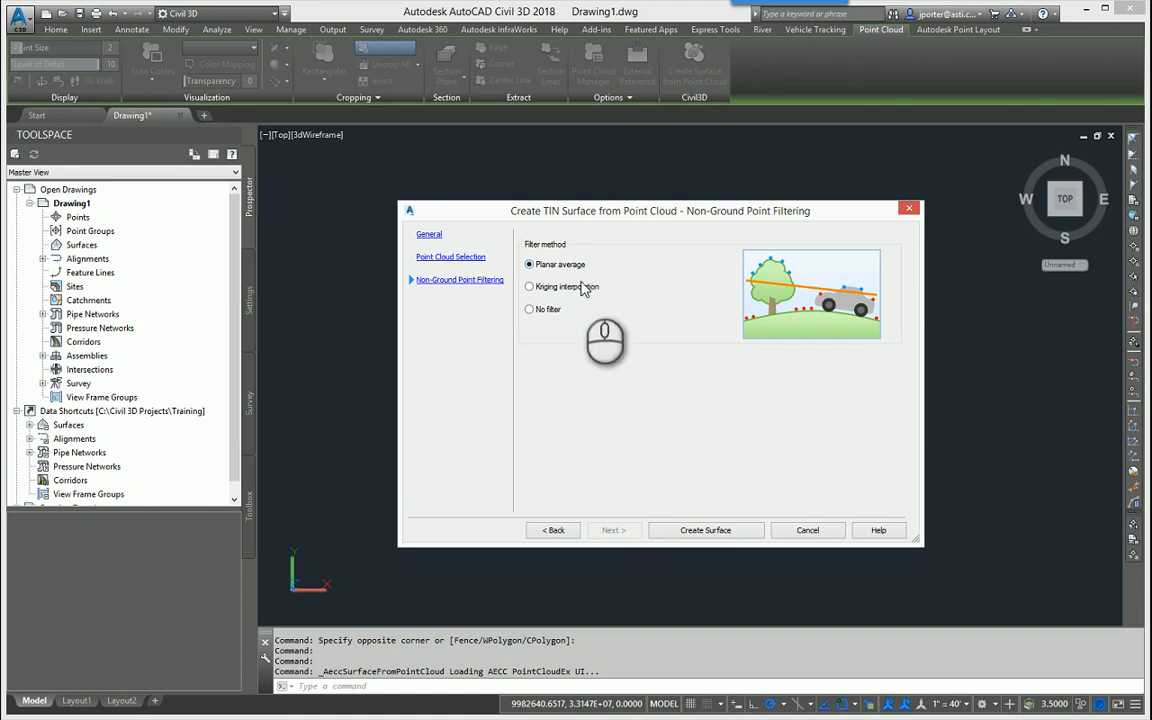
pyautogui.click(704, 530)
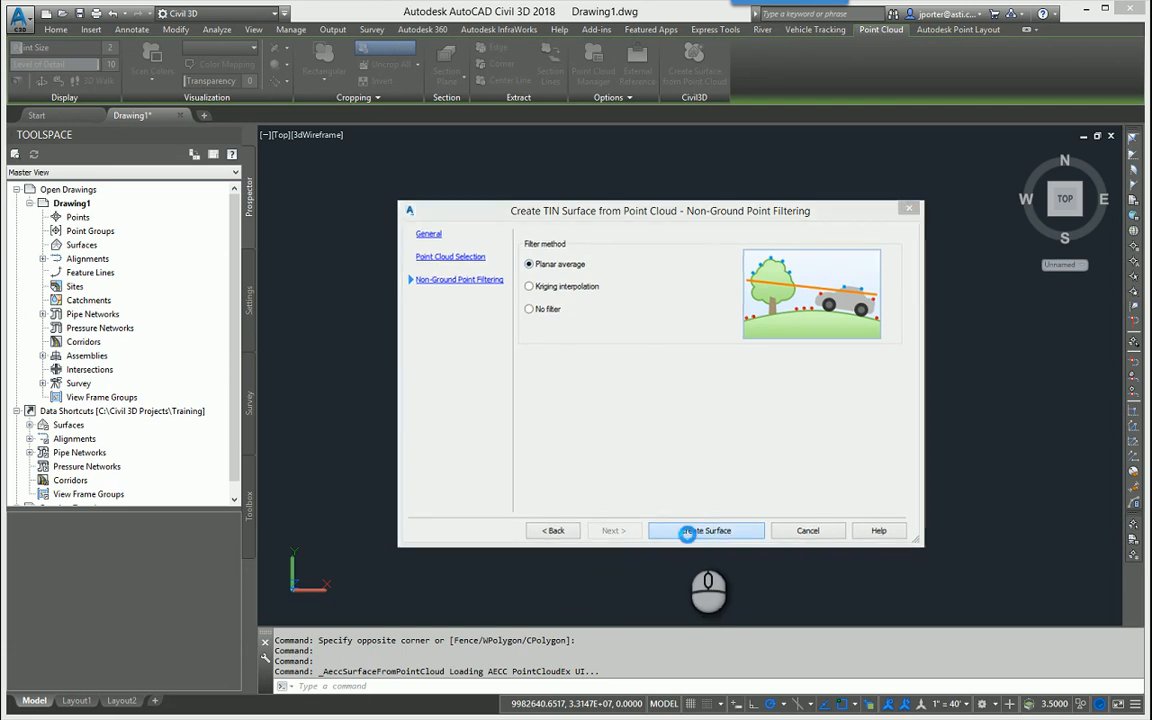
pyautogui.click(706, 530)
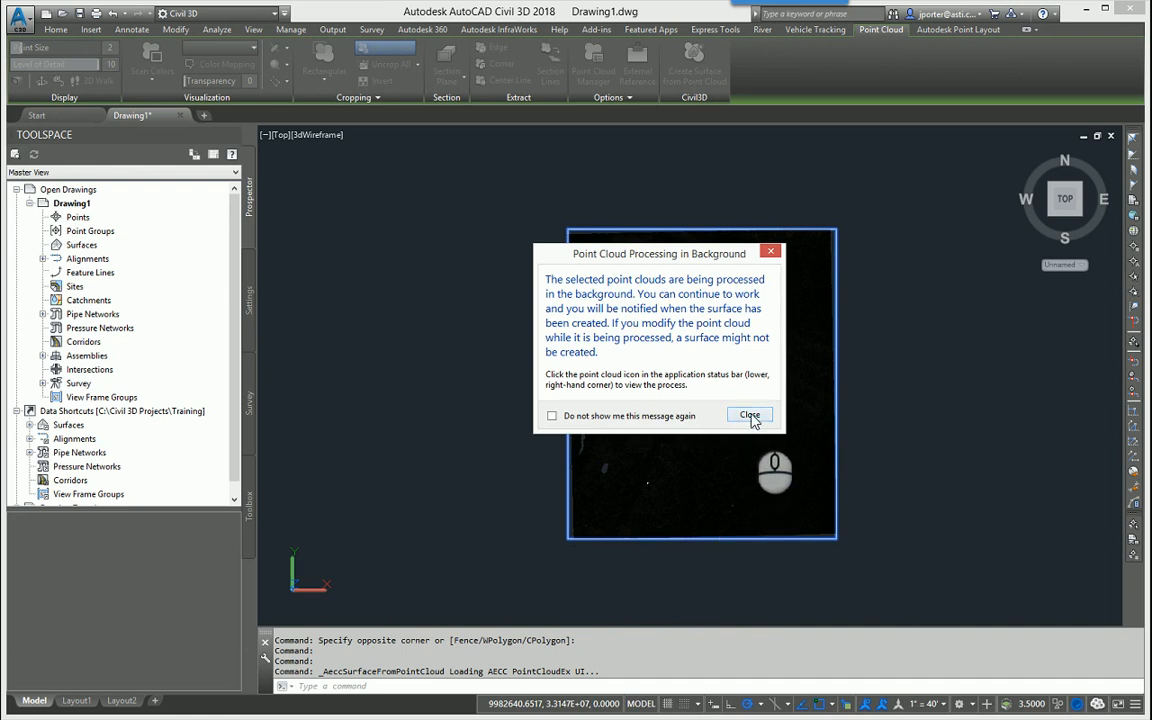
# Step: Dismiss the background processing and surface-created notices so EG shows under Surfaces
pyautogui.click(748, 414)
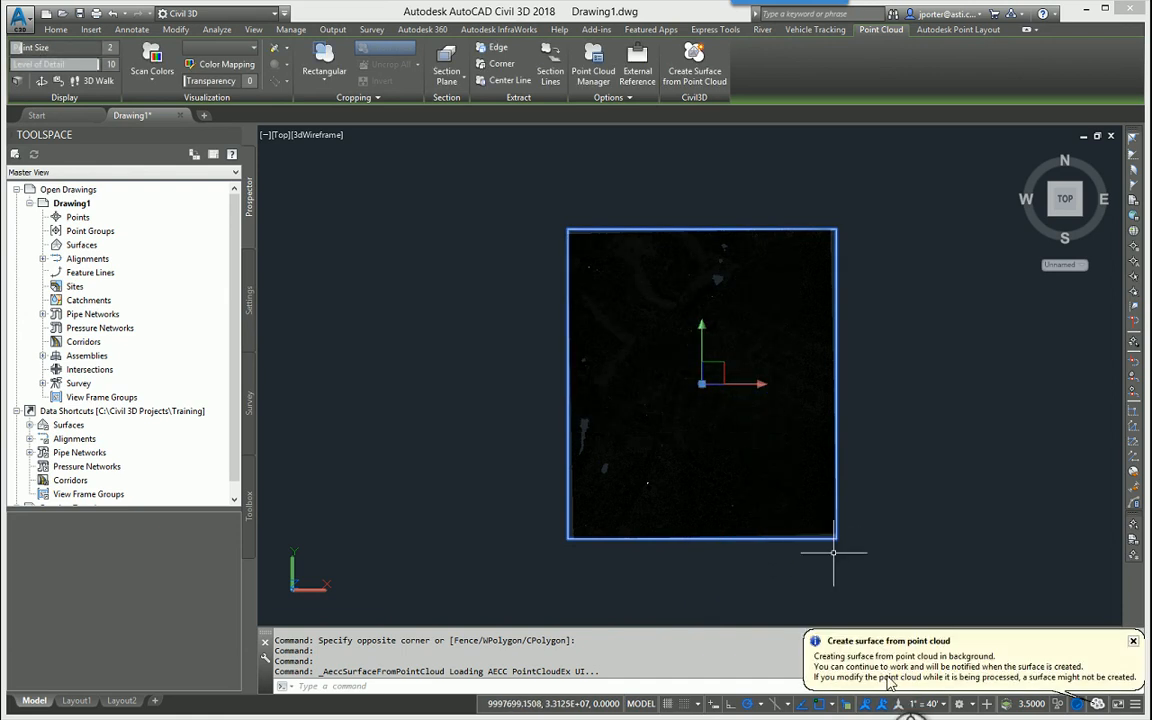
pyautogui.moveTo(868, 572)
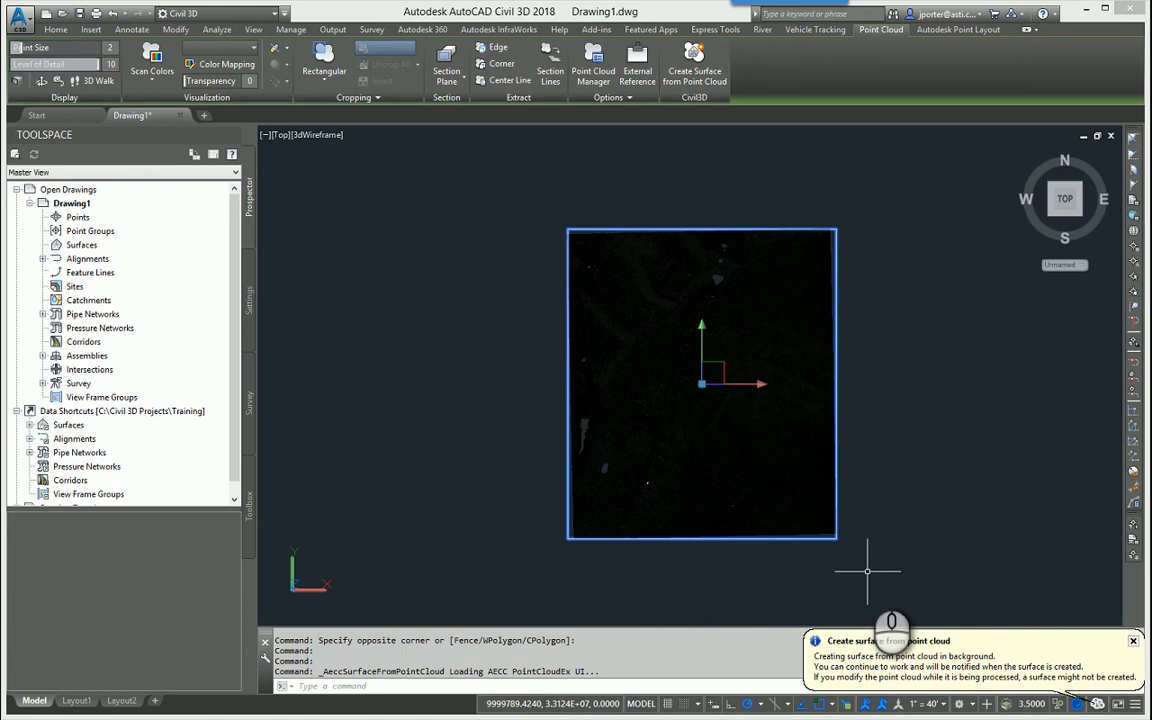
pyautogui.moveTo(916, 452)
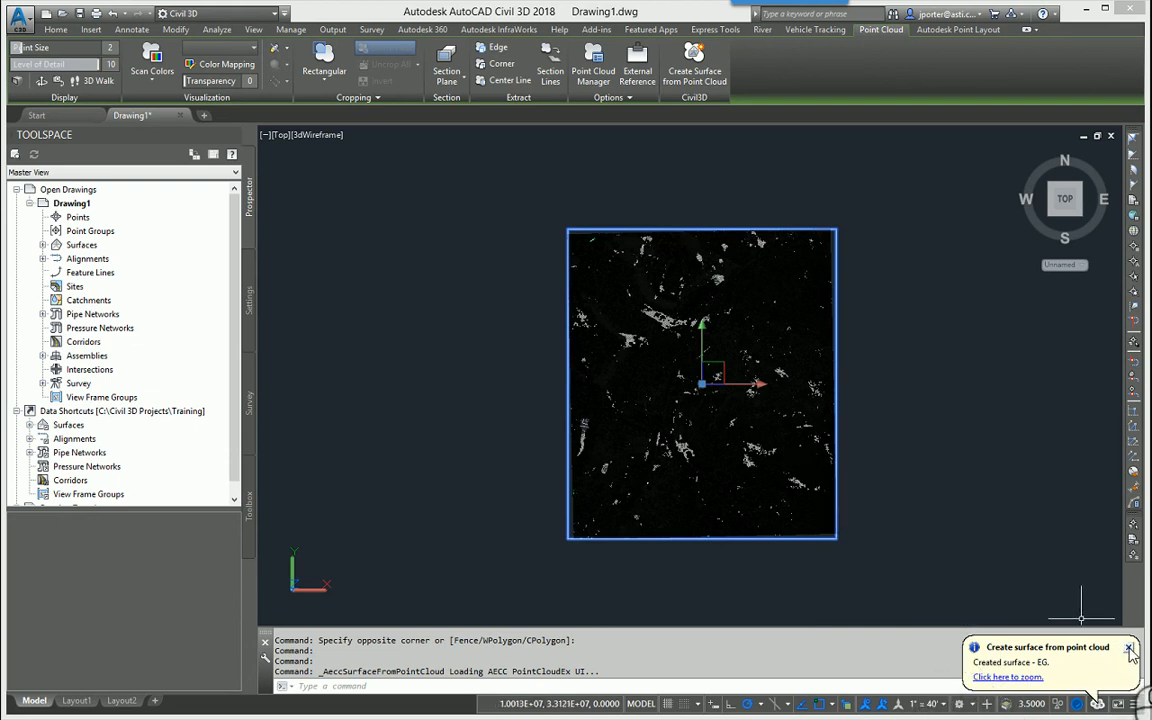
pyautogui.click(44, 244)
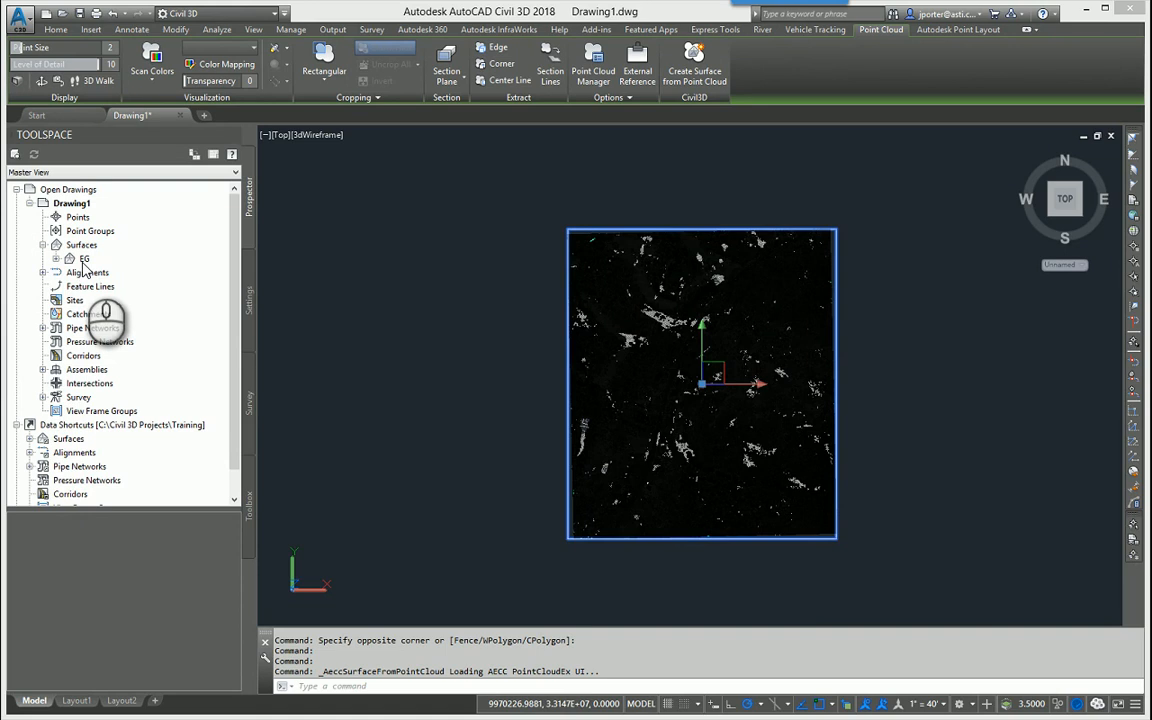
pyautogui.moveTo(158, 256)
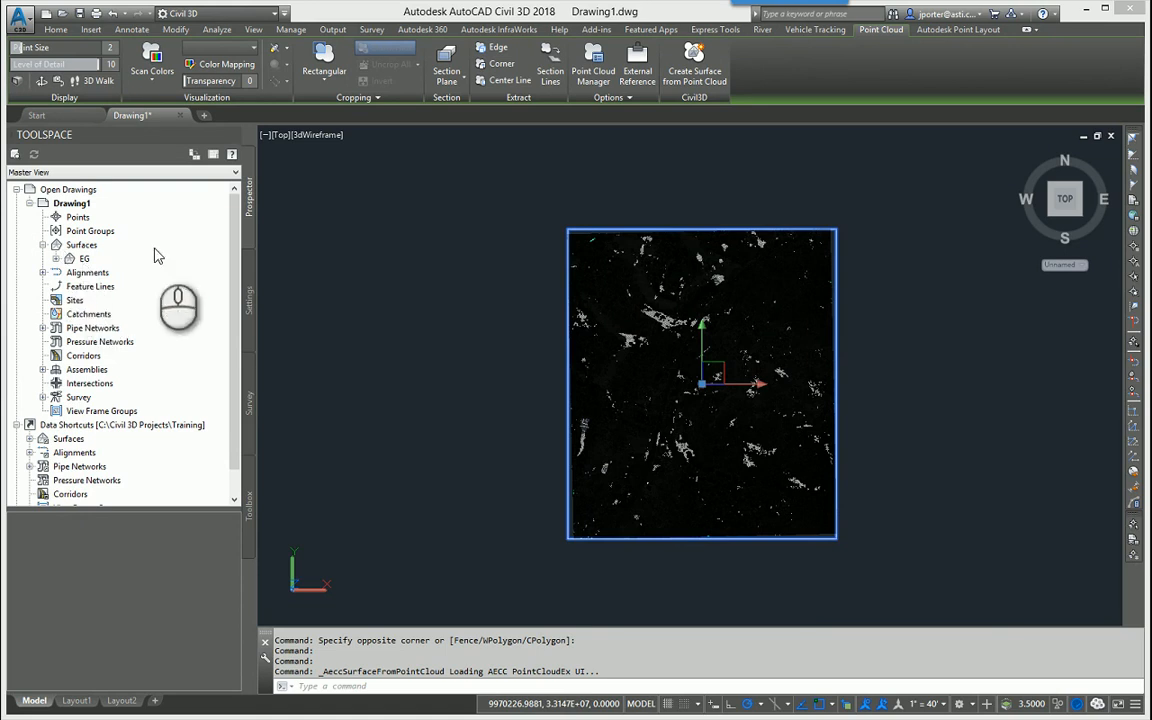
pyautogui.moveTo(400, 216)
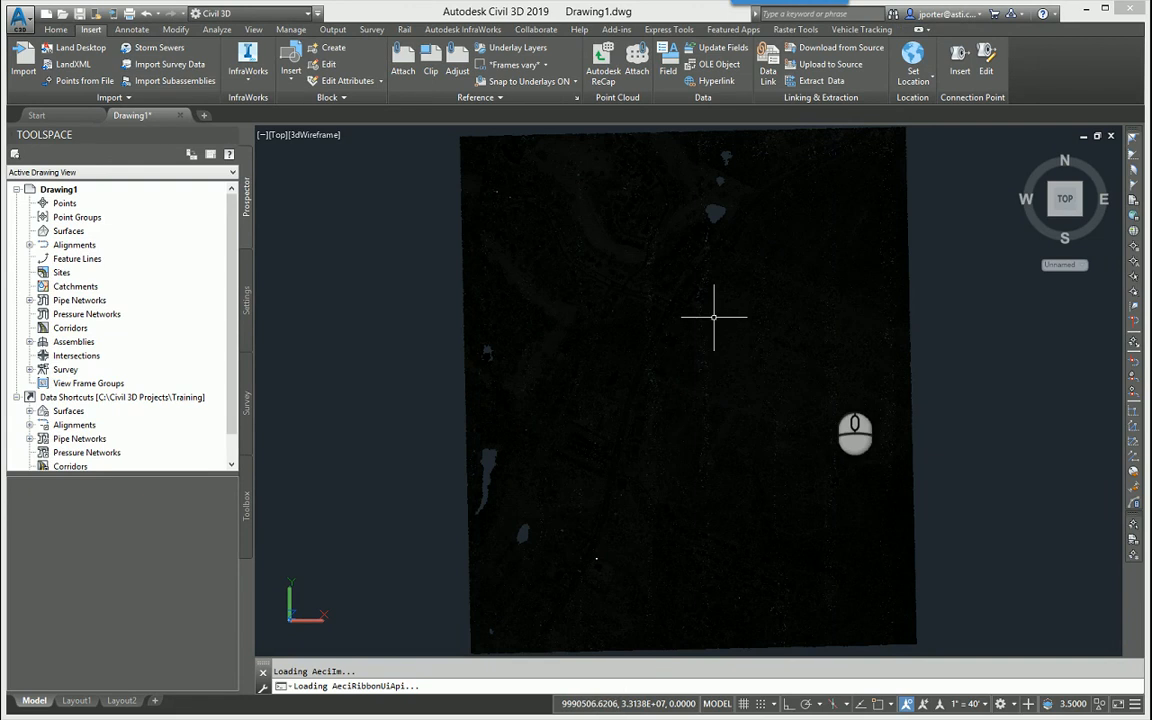
pyautogui.moveTo(884, 384)
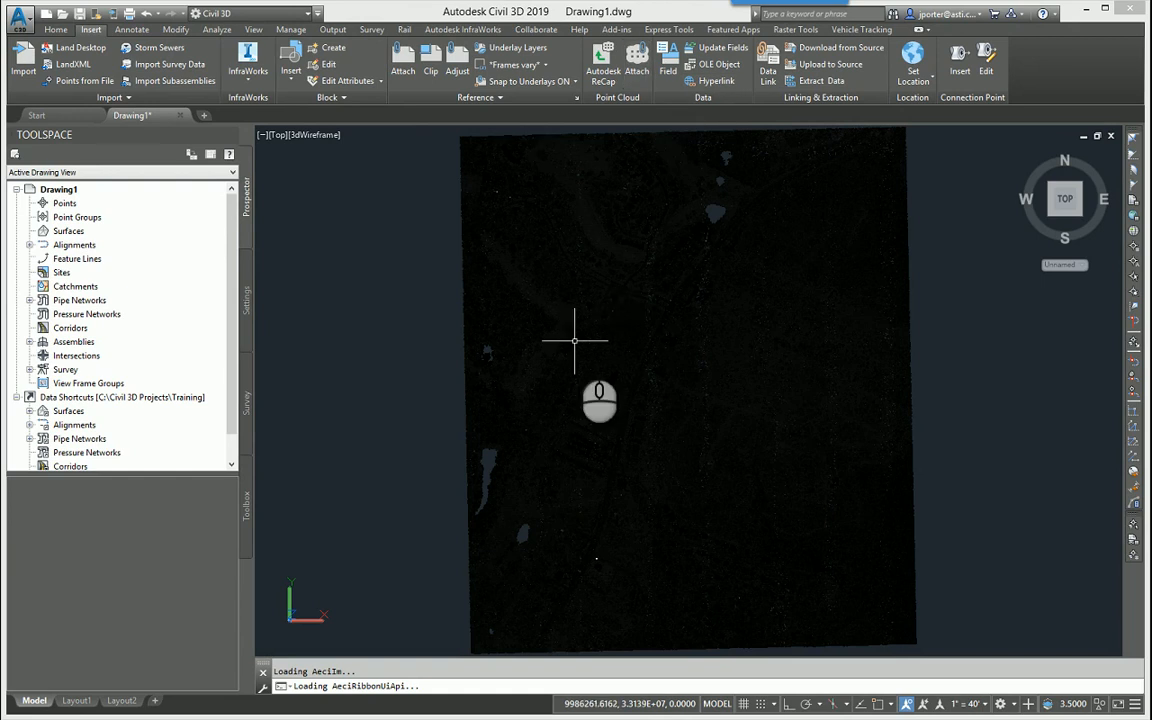
pyautogui.moveTo(952, 316)
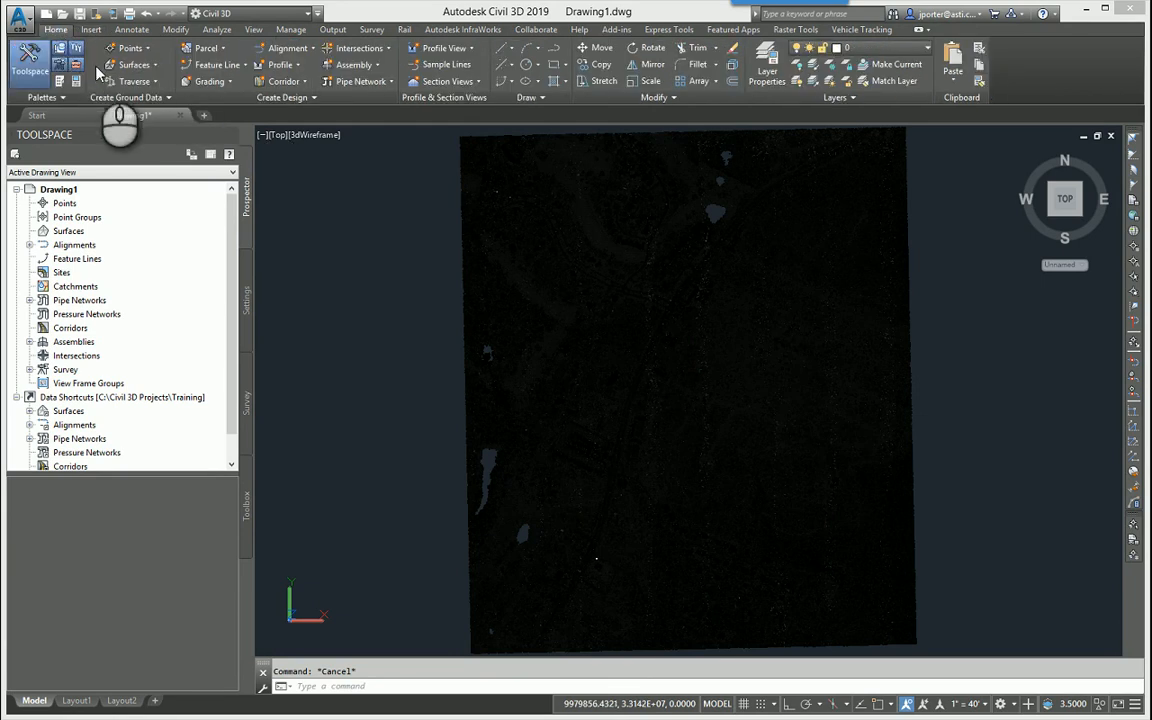
# Step: Choose Create Surface from Point Cloud from the Home tab's Surfaces dropdown
pyautogui.click(134, 64)
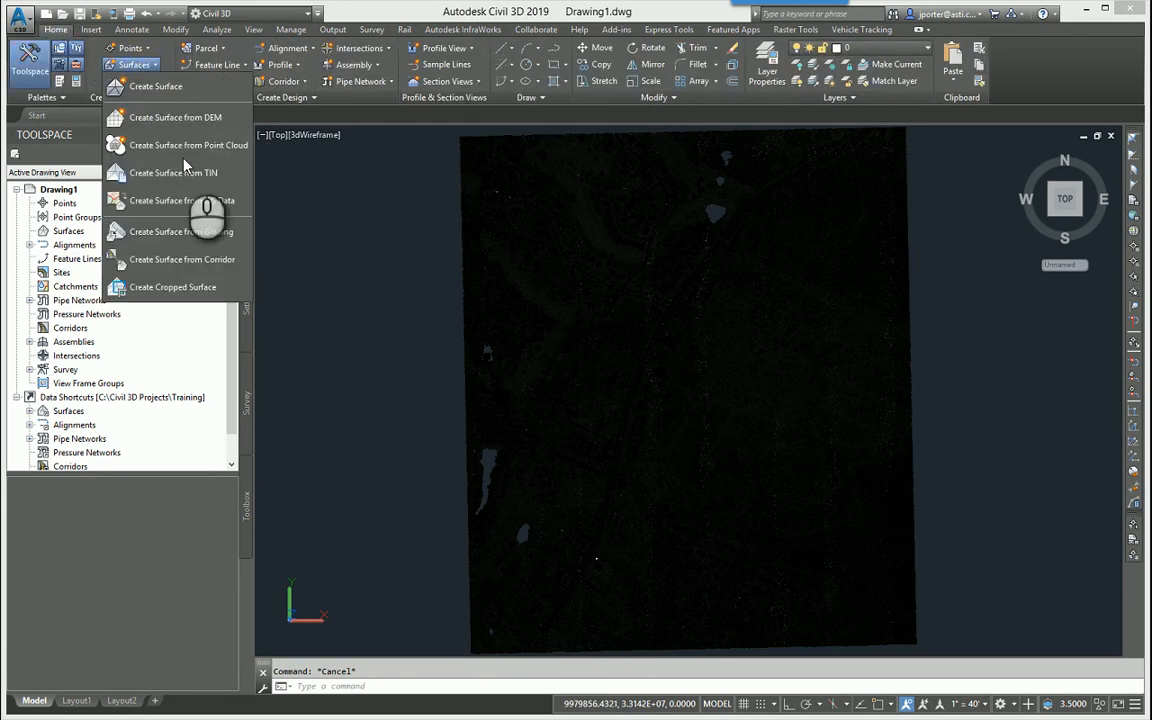
pyautogui.moveTo(188, 144)
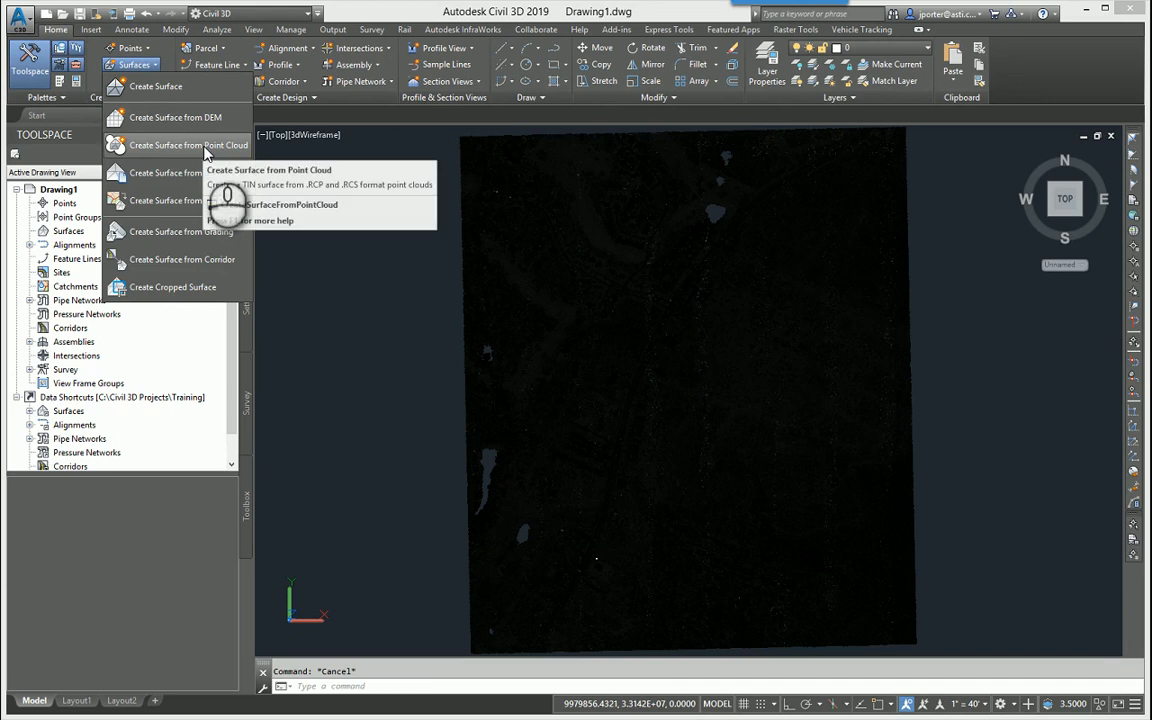
pyautogui.click(188, 144)
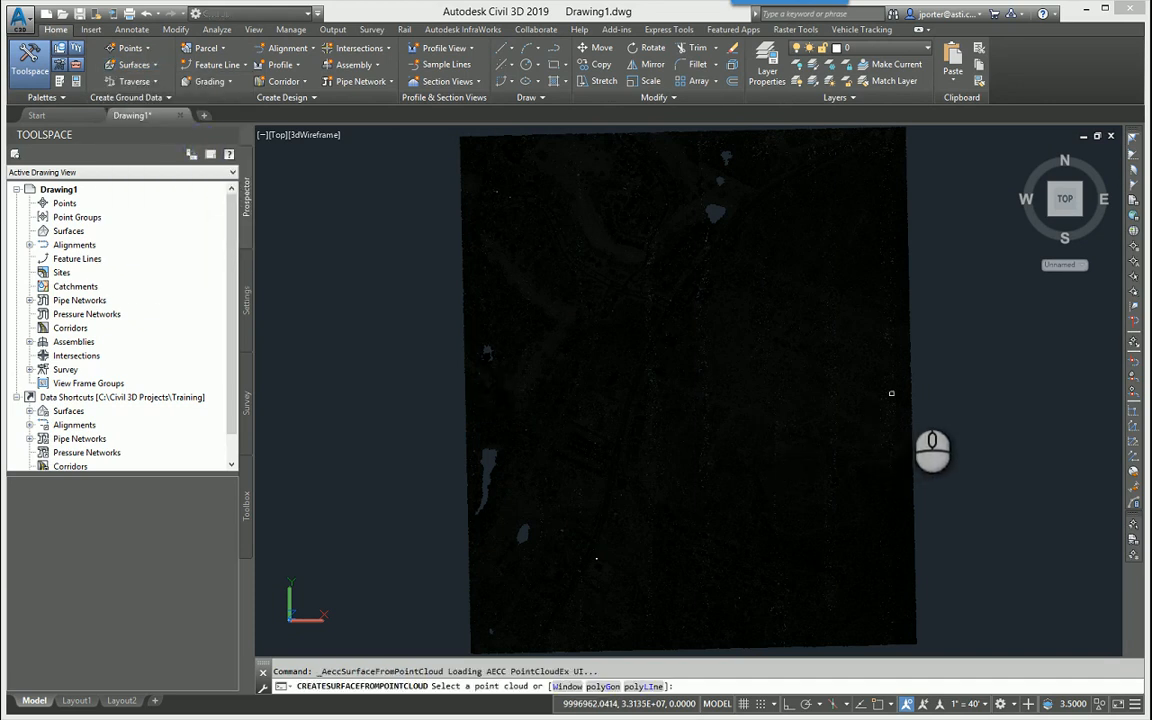